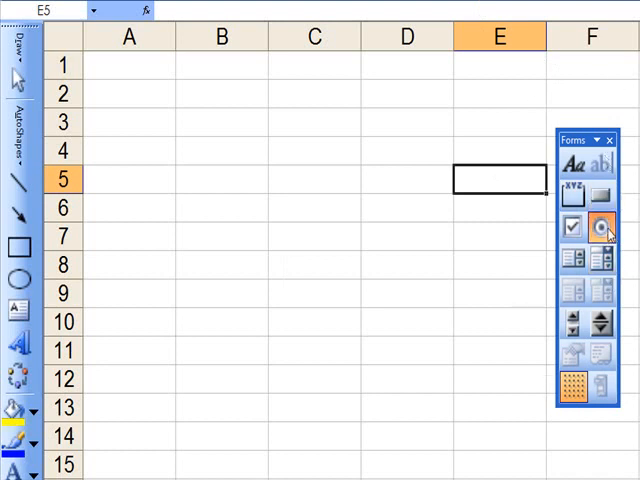
- Draw a rectangle from B4 to C12 and fill it light blue
left_click(601, 227)
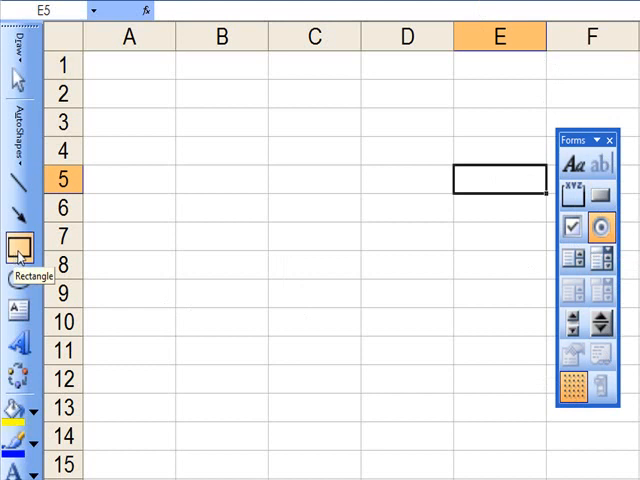
left_click(20, 246)
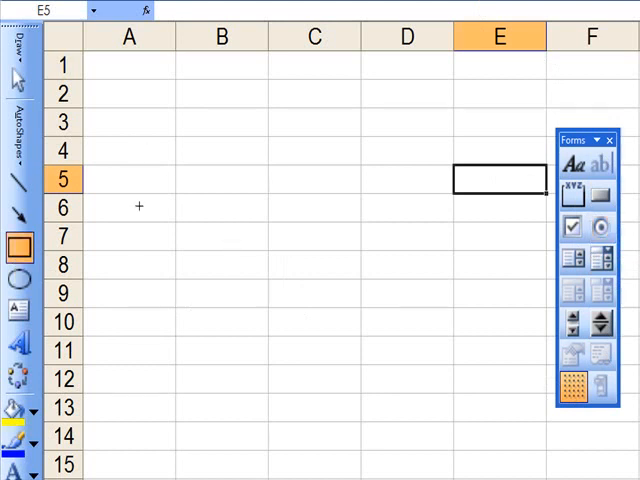
left_click_drag(140, 145, 320, 390)
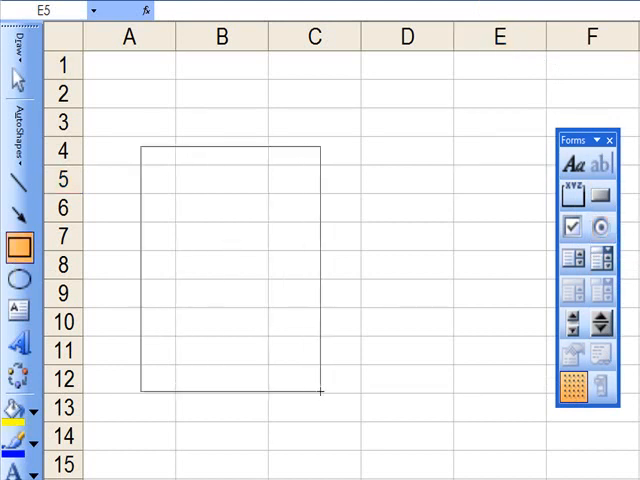
left_click(228, 265)
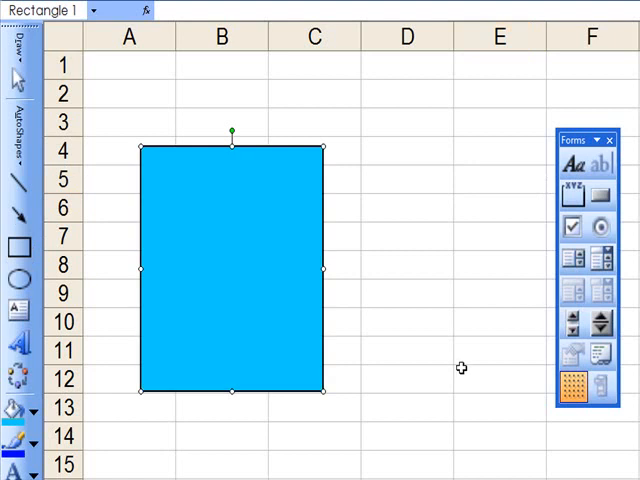
mouse_move(484, 357)
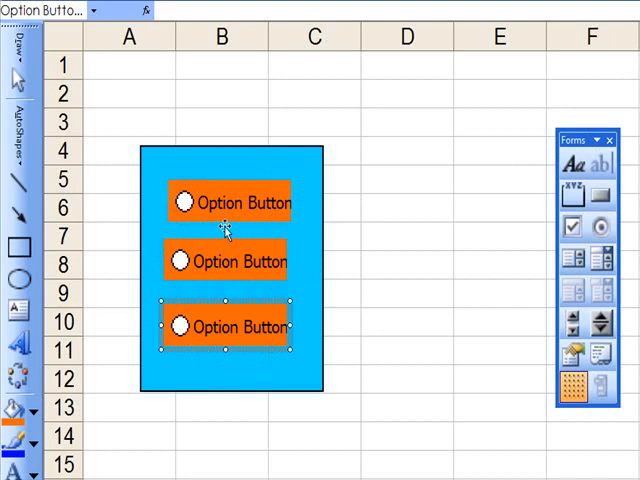
- Edit the three option button captions to Yesterday, Today and Tomorrow
right_click(240, 202)
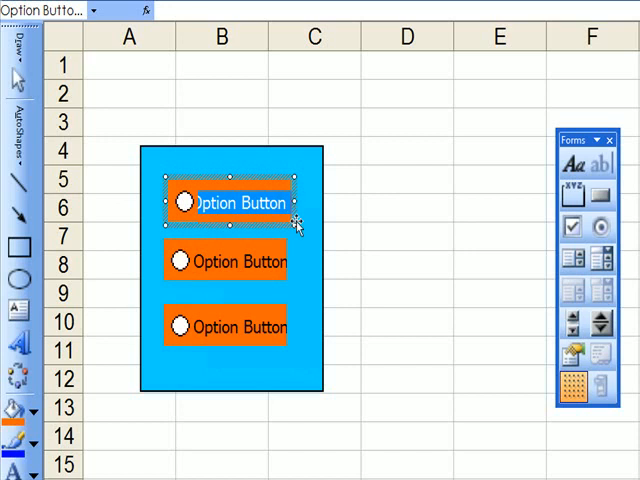
type("T2")
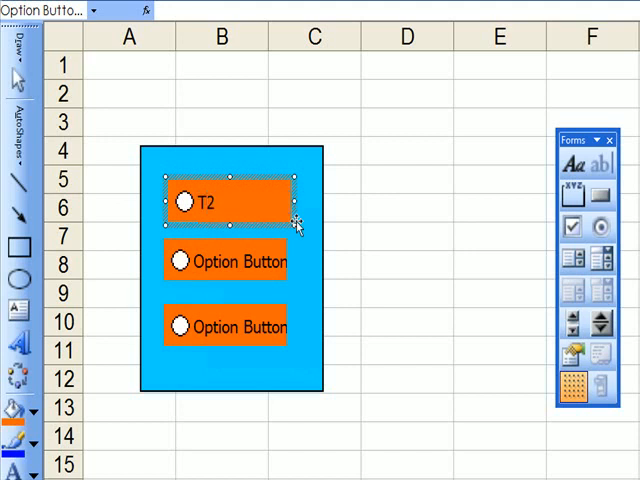
key("Backspace")
type("Yesterday")
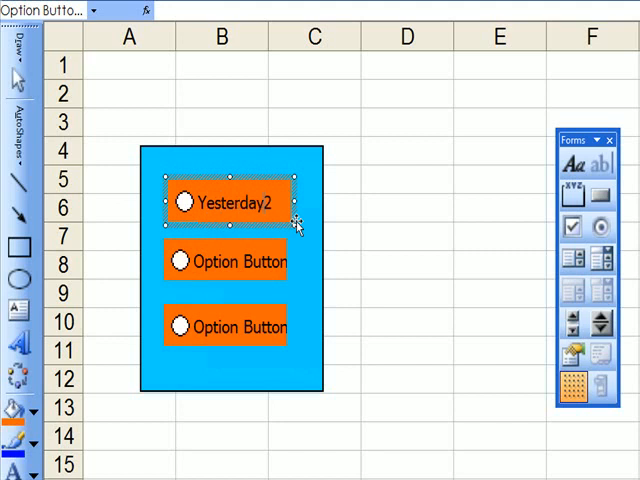
key("Backspace")
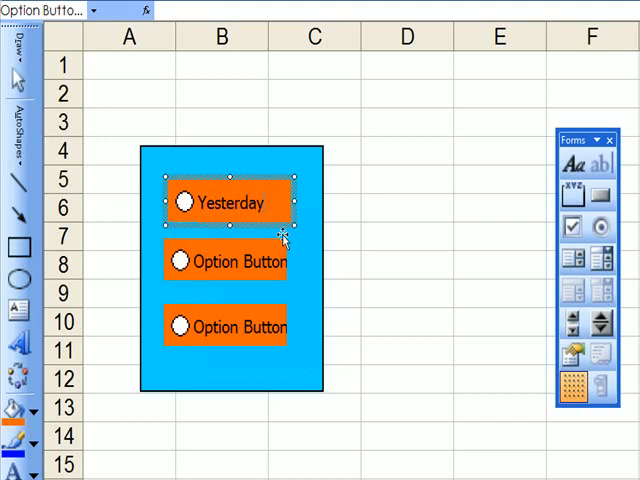
left_click(226, 261)
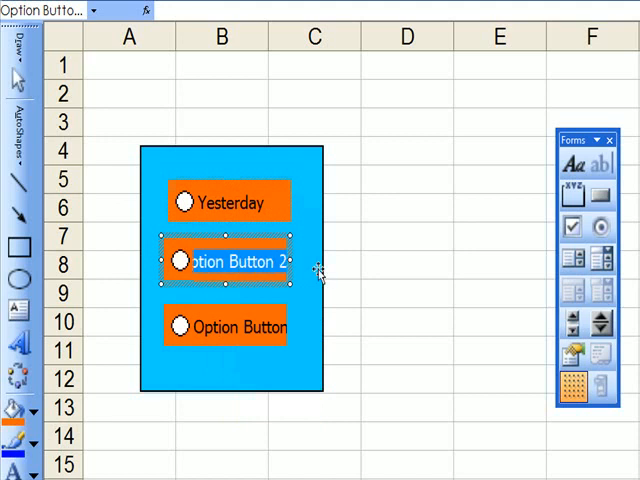
type("Today")
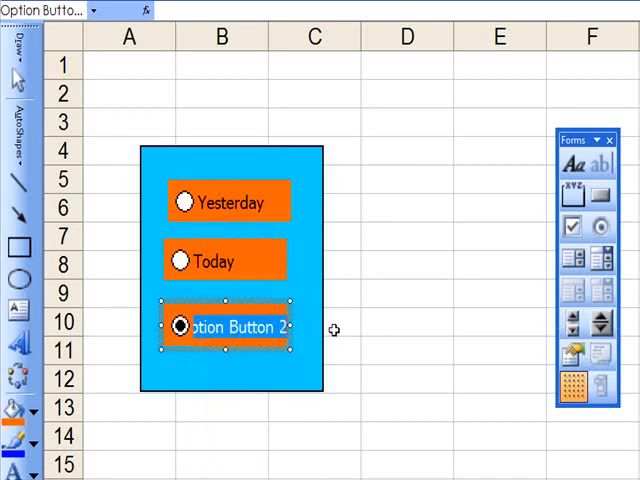
type("Tomorrow")
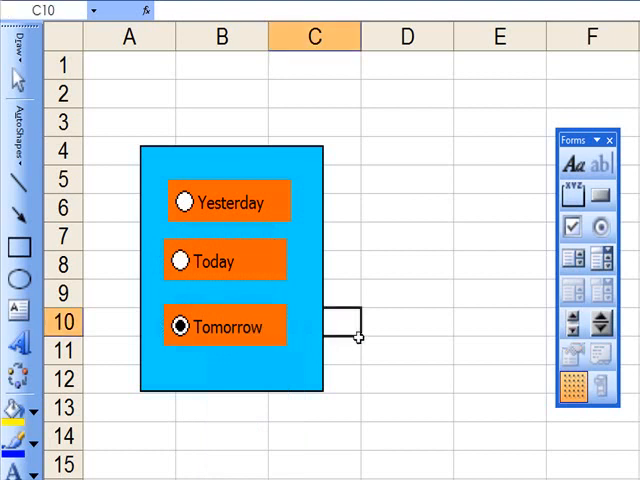
- Apply dark outlines to the Tomorrow, Today and Yesterday option buttons
right_click(225, 326)
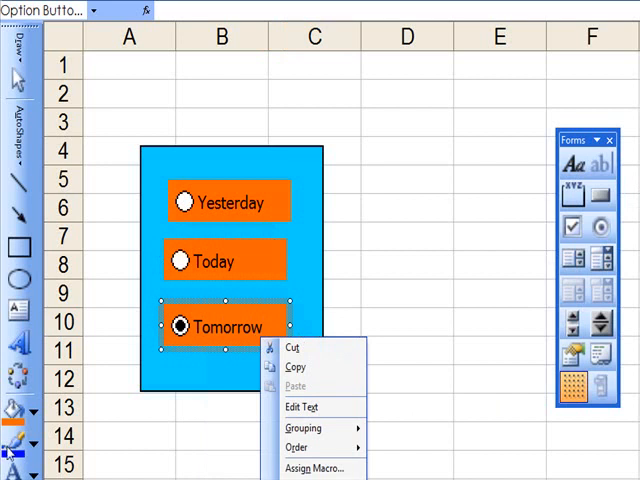
left_click(181, 261)
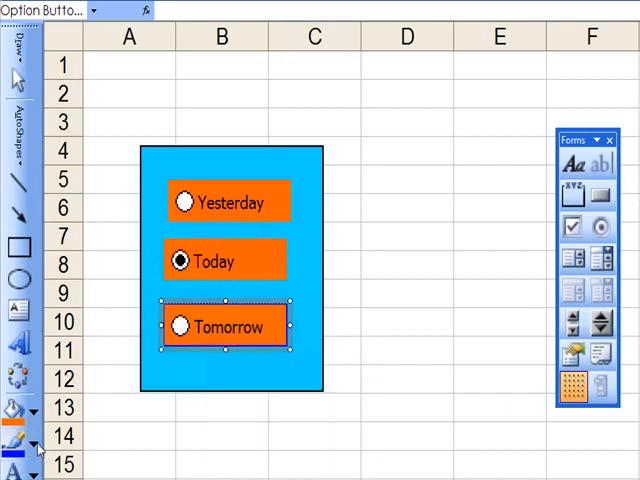
right_click(210, 260)
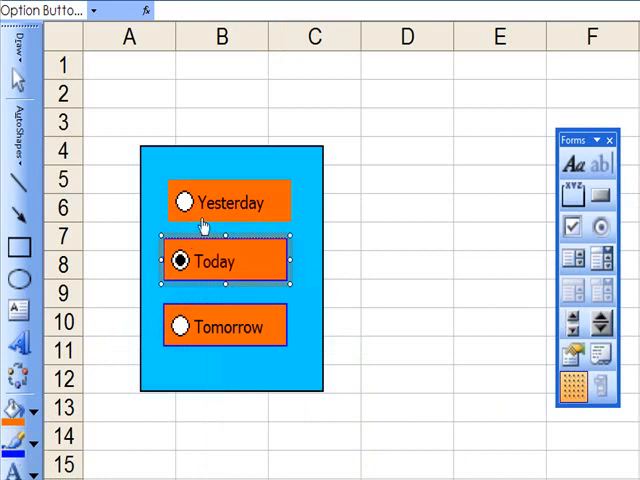
left_click(230, 201)
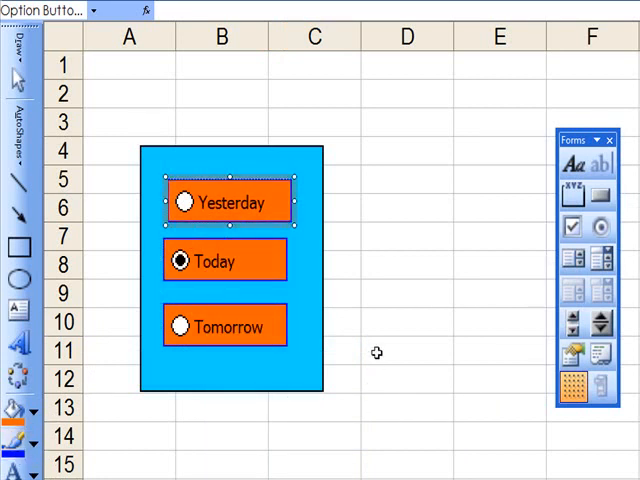
mouse_move(425, 209)
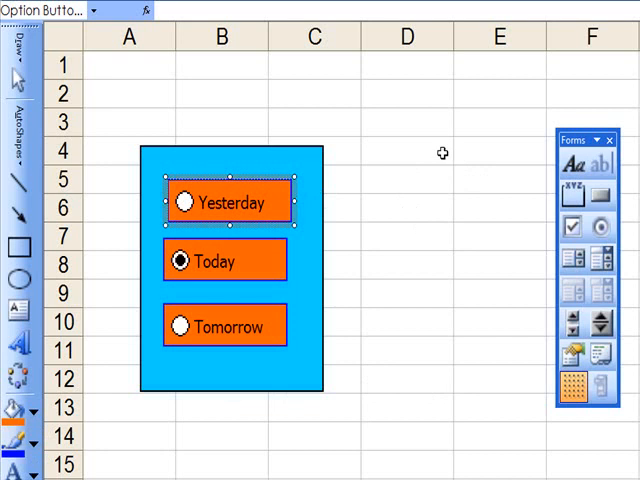
- Finish the Yesterday button's outline and fill cell D4 yellow
left_click(406, 153)
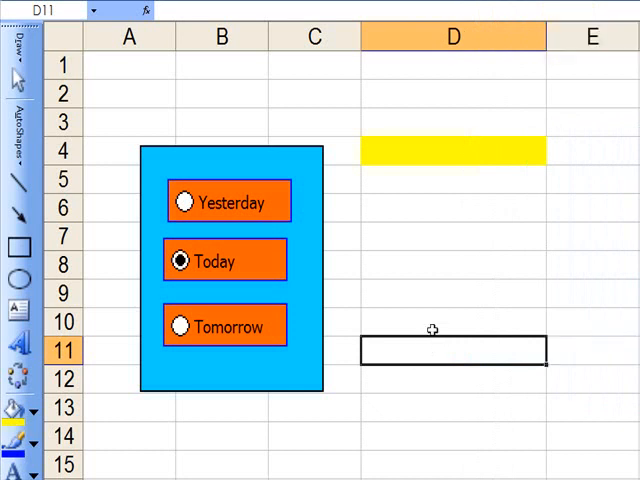
left_click(453, 148)
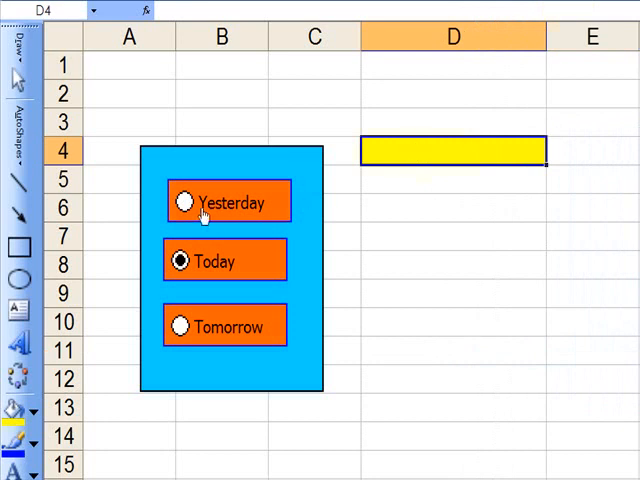
mouse_move(302, 237)
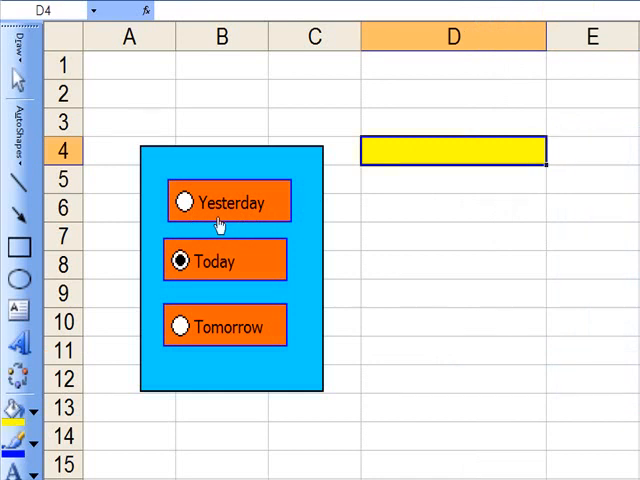
- Set the Yesterday button's cell link to $D$4 with 3-D shading
right_click(228, 202)
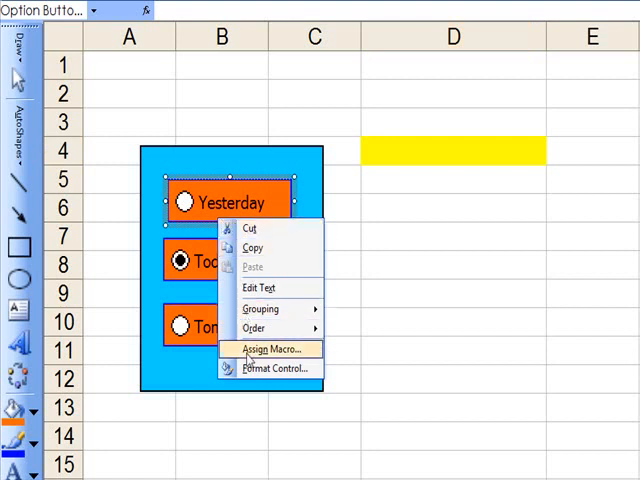
left_click(279, 368)
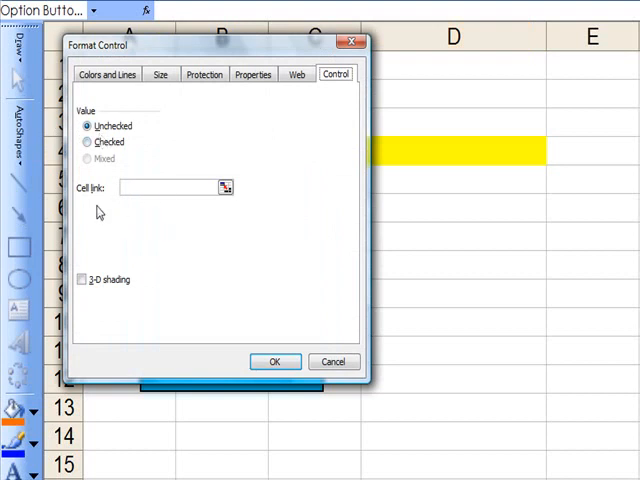
mouse_move(438, 208)
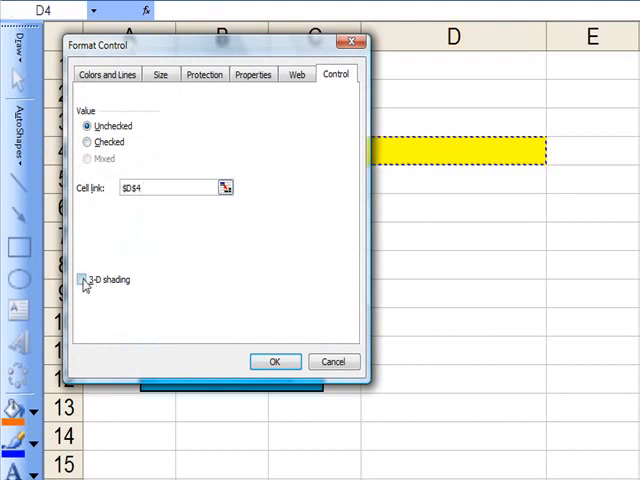
left_click(80, 279)
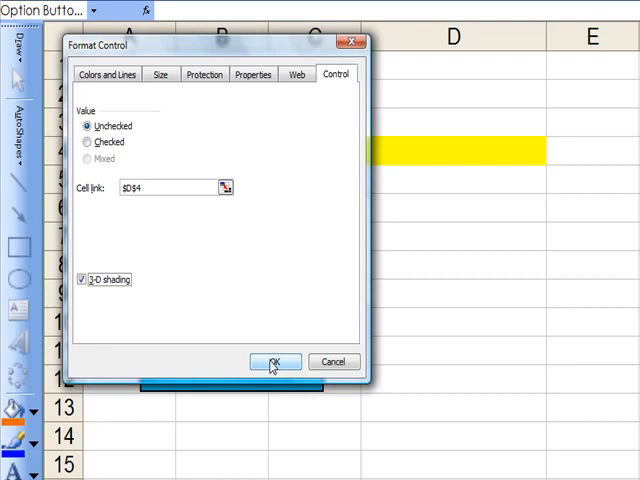
left_click(275, 362)
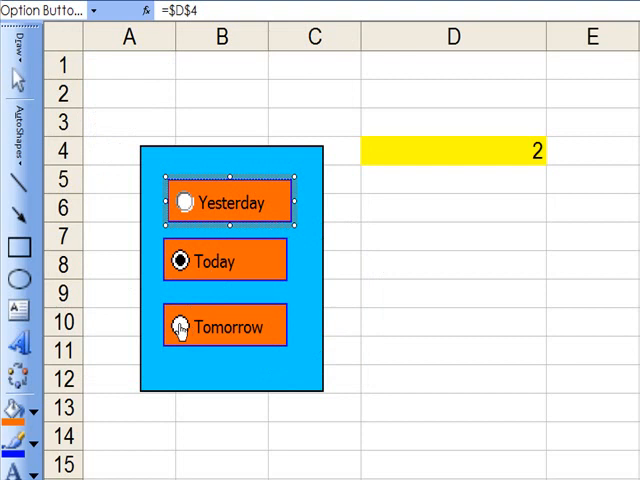
- Try the Tomorrow and Yesterday buttons, with D4 showing 1 for Yesterday, then select D12
left_click(180, 325)
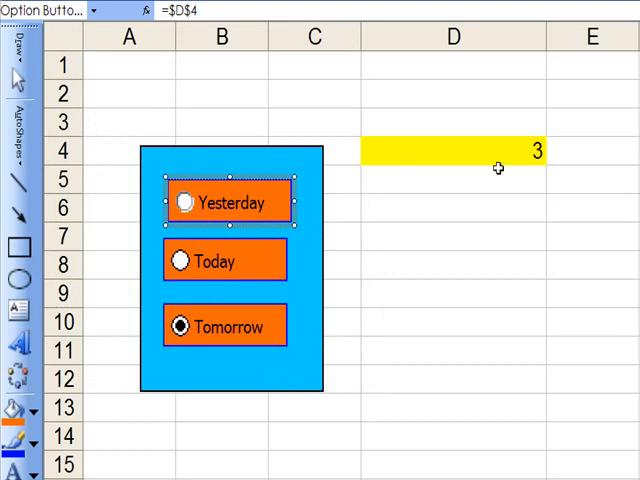
mouse_move(183, 262)
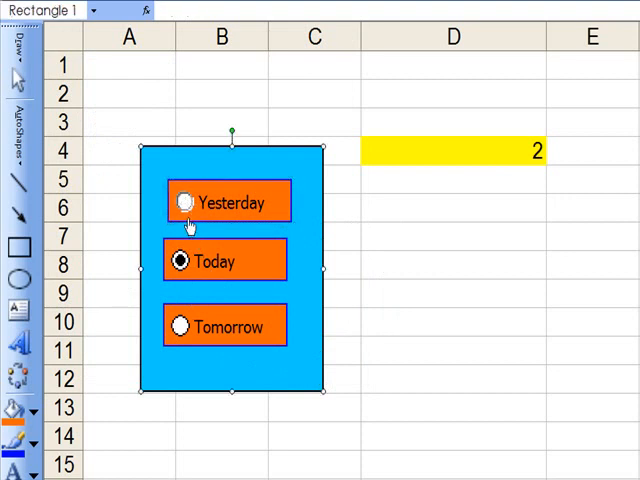
left_click(183, 202)
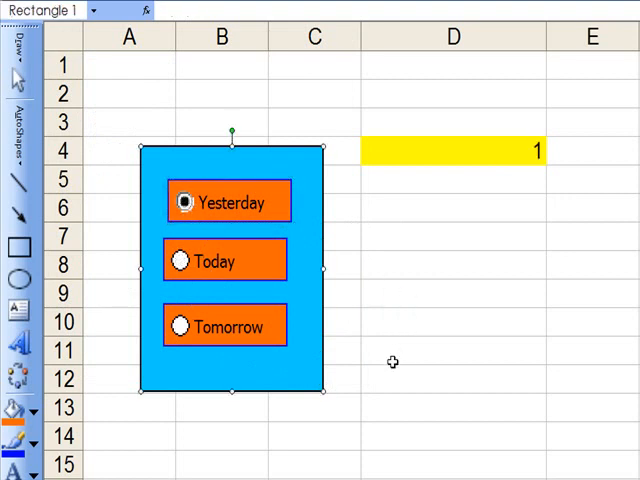
left_click(453, 378)
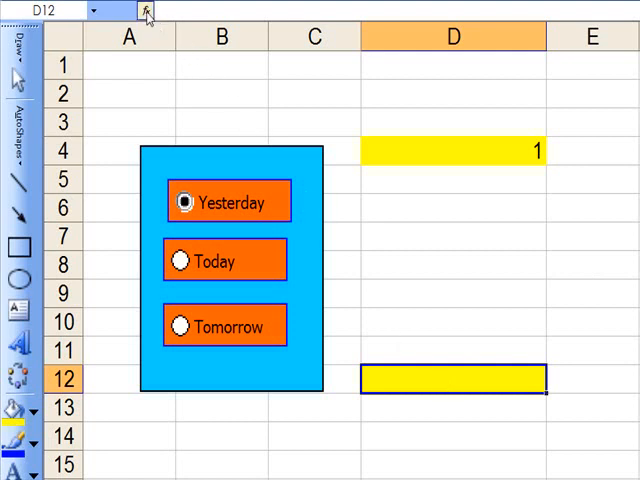
- Enter = in D12 and insert the CHOOSE function from the function list
type("=")
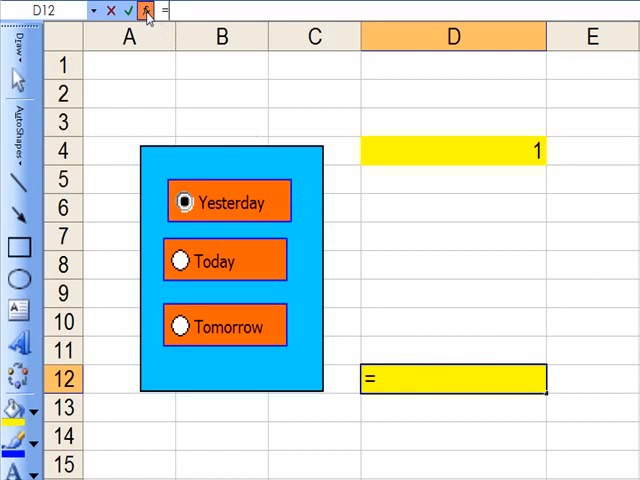
left_click(147, 9)
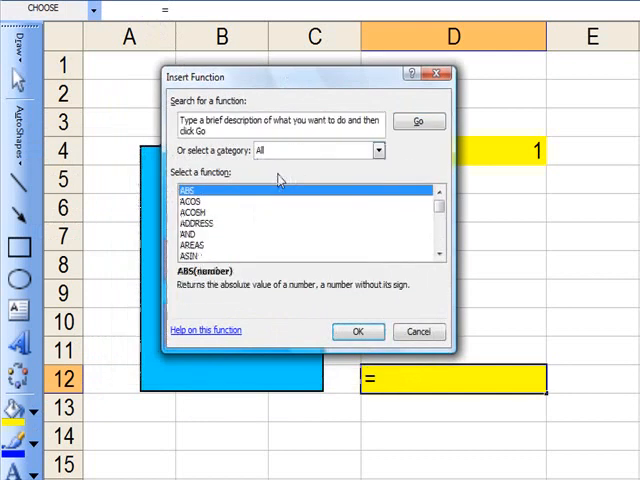
mouse_move(281, 197)
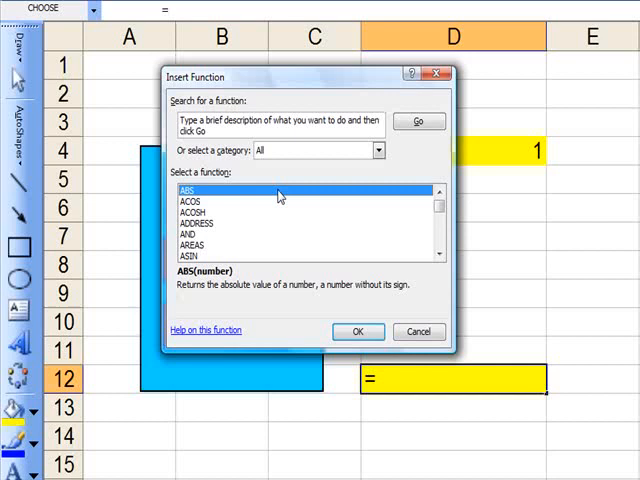
mouse_move(188, 232)
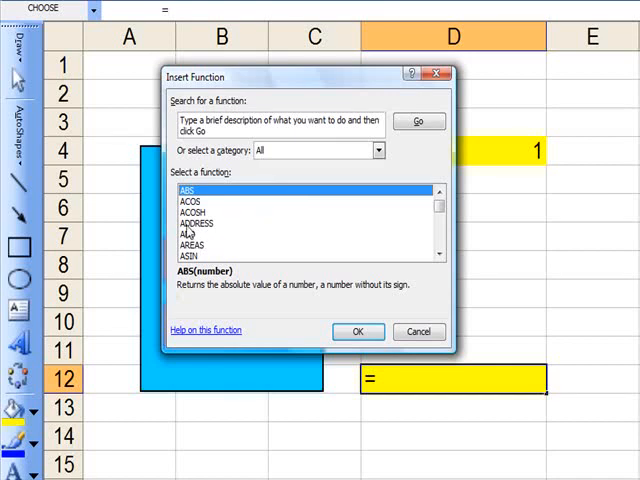
left_click(195, 223)
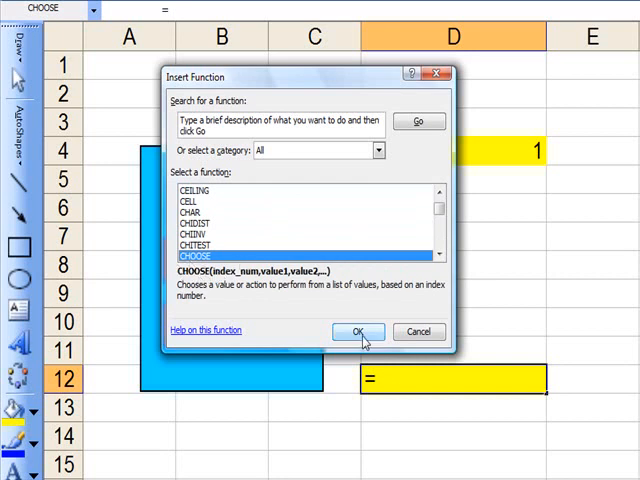
left_click(357, 331)
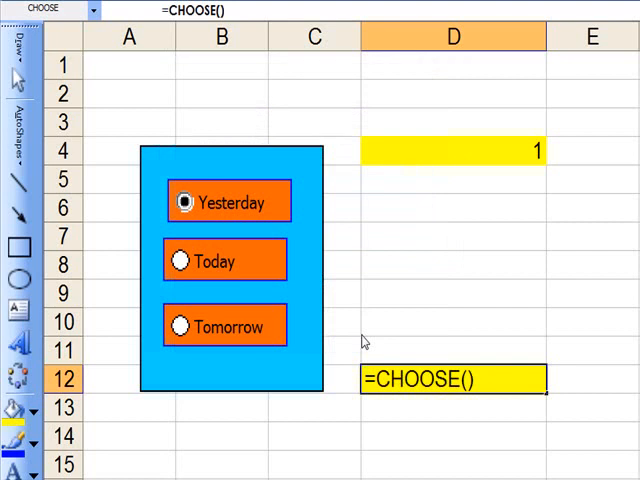
- Enter CHOOSE arguments D4, Now()-1, Now() and Now()+1
left_click(140, 10)
type("D4")
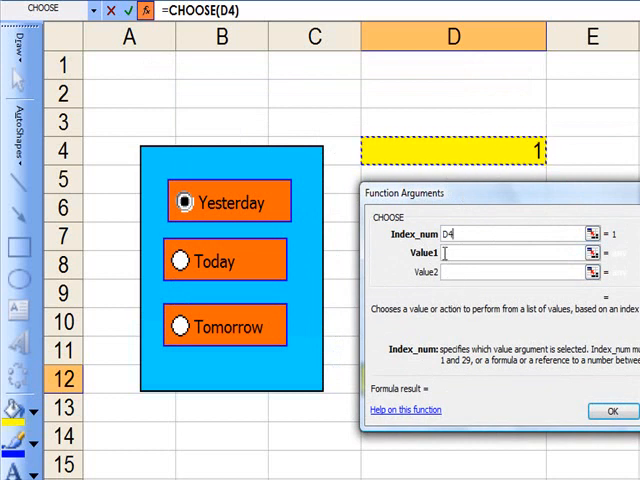
left_click(490, 252)
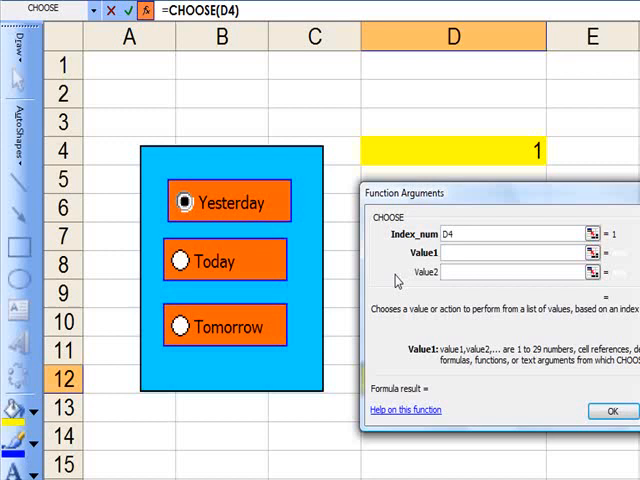
mouse_move(440, 292)
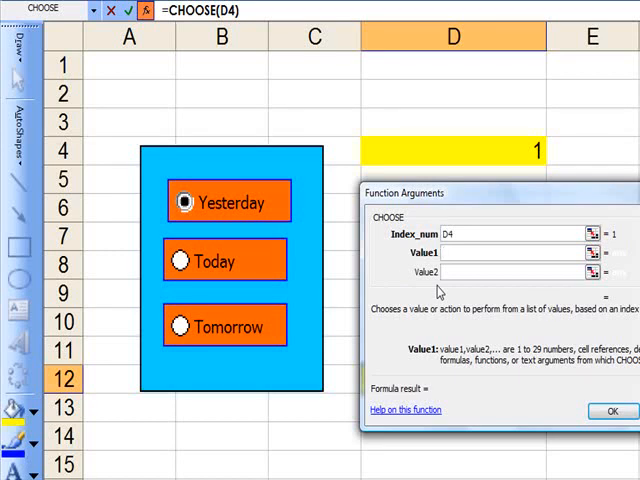
type("Now(")
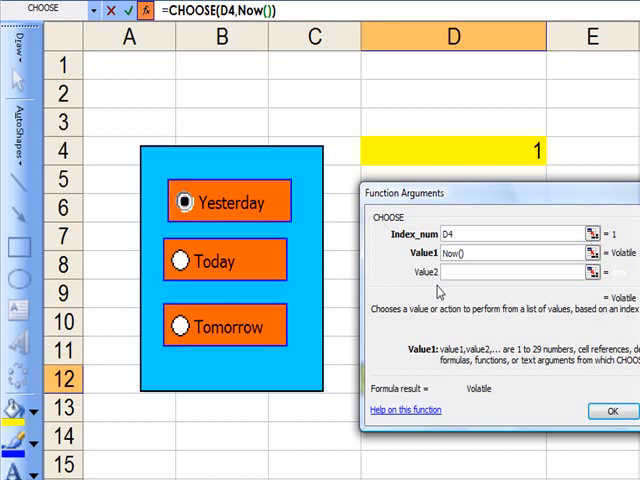
type("-1")
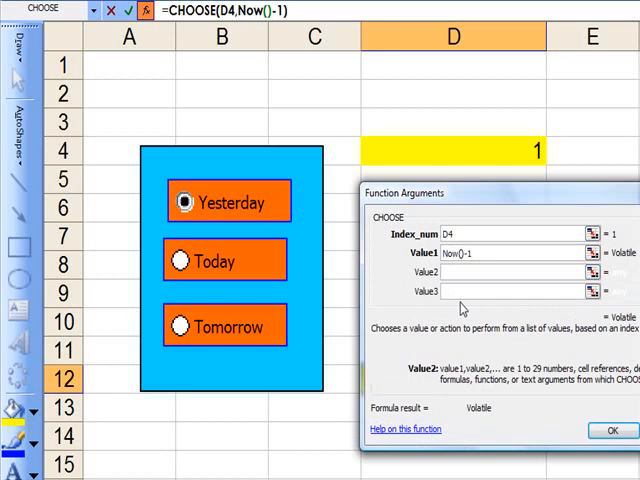
type("No")
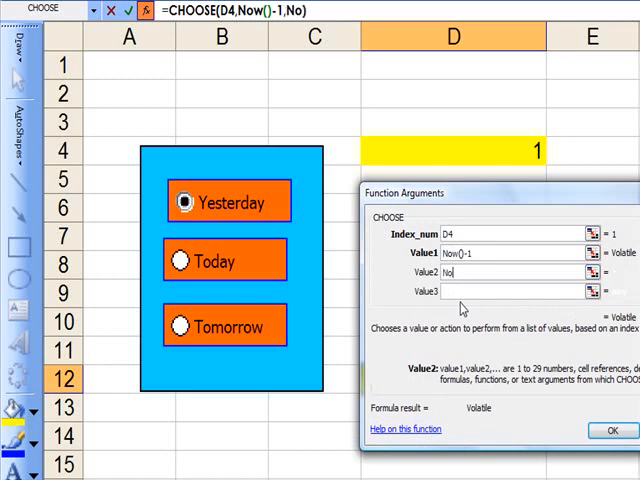
type("Now()")
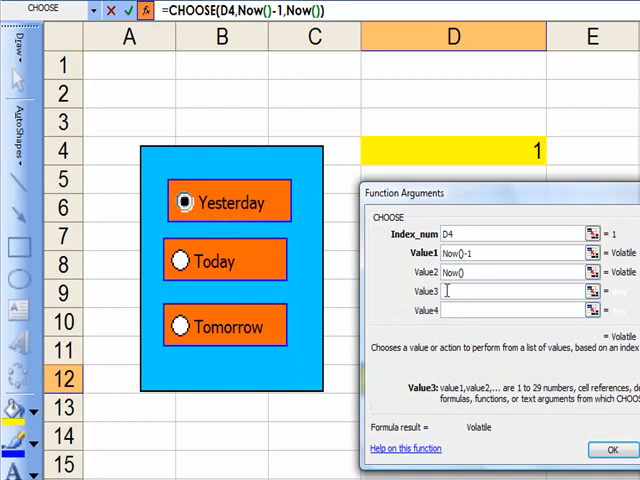
type("No")
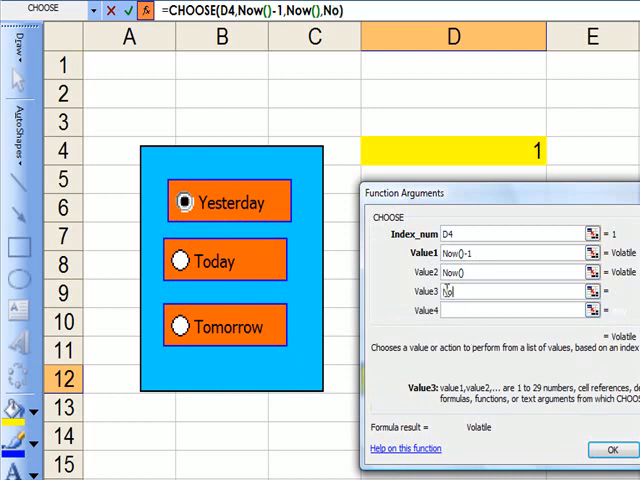
type("Now()")
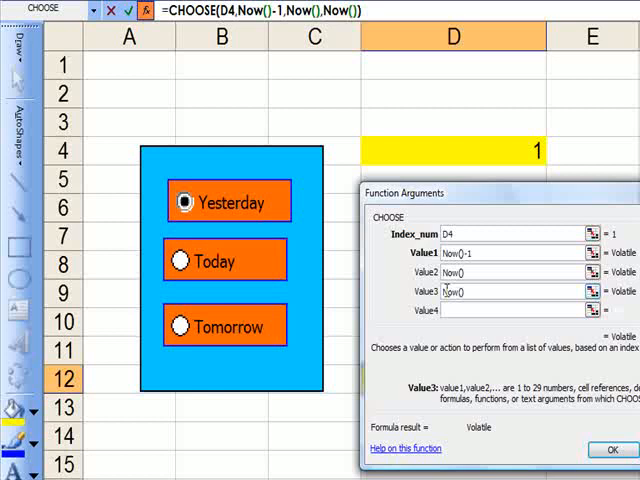
type("+1")
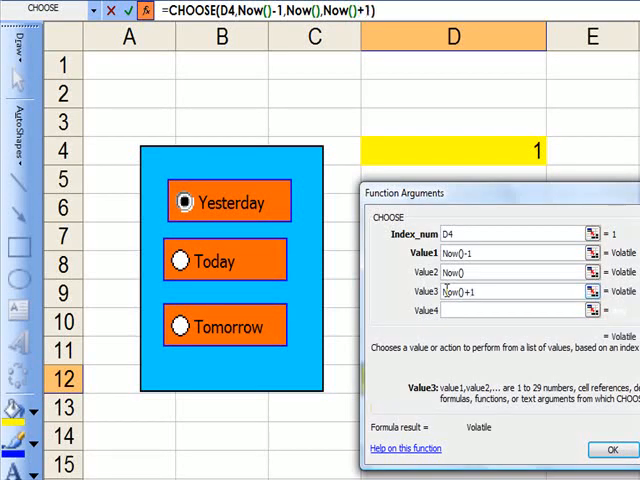
mouse_move(497, 222)
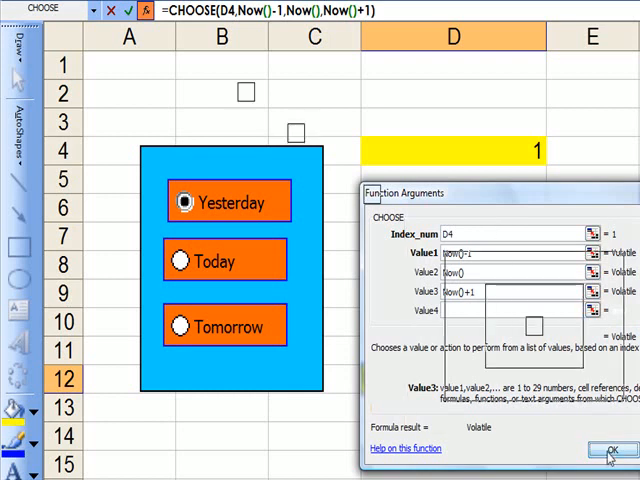
- Confirm the CHOOSE formula so D12 shows the serial number 39902.87924
left_click(599, 449)
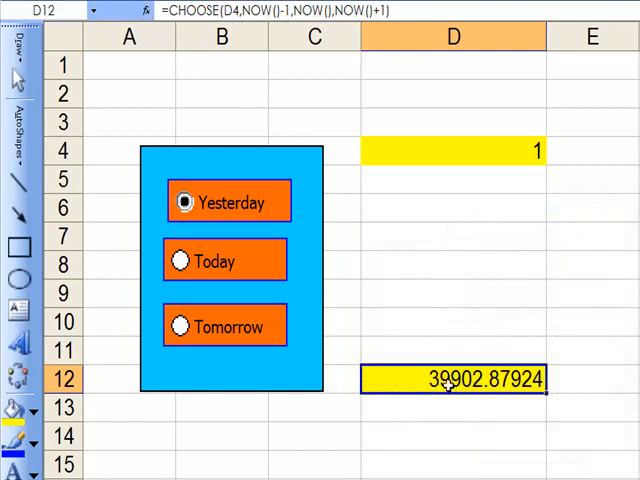
mouse_move(490, 400)
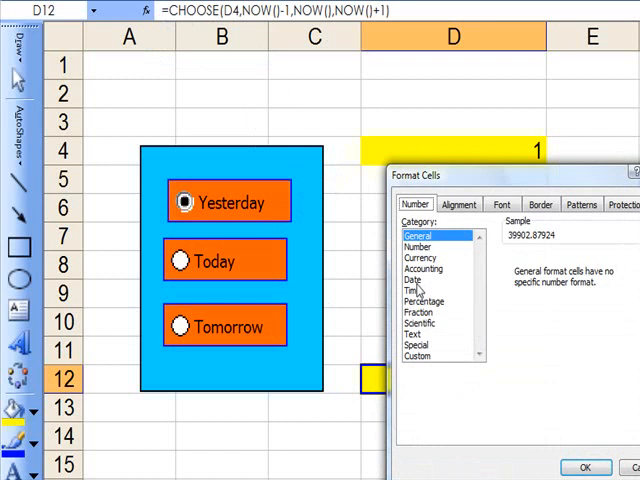
- Format D12 with the '14 March 2001' date type, showing 30 March 2009
left_click(410, 283)
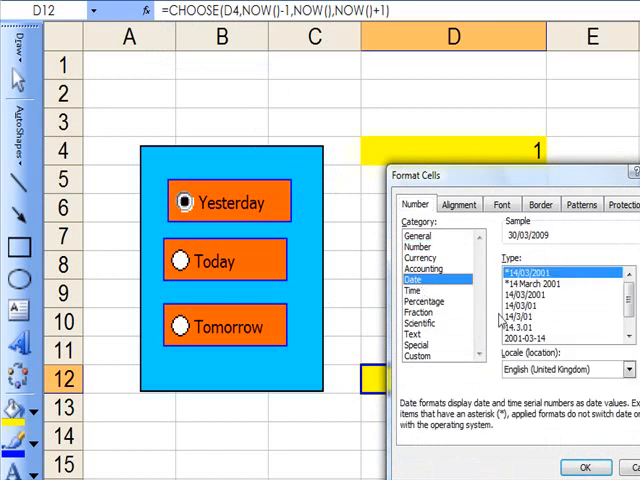
left_click(520, 288)
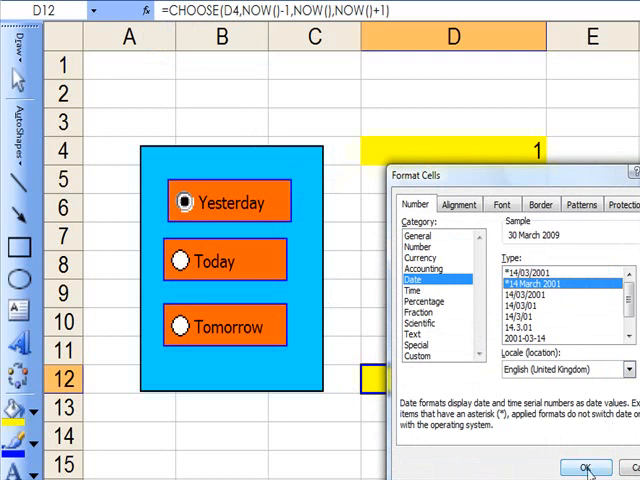
left_click(587, 467)
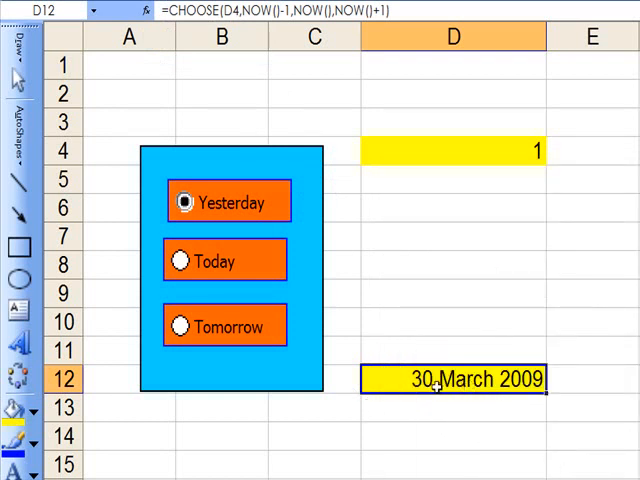
mouse_move(179, 268)
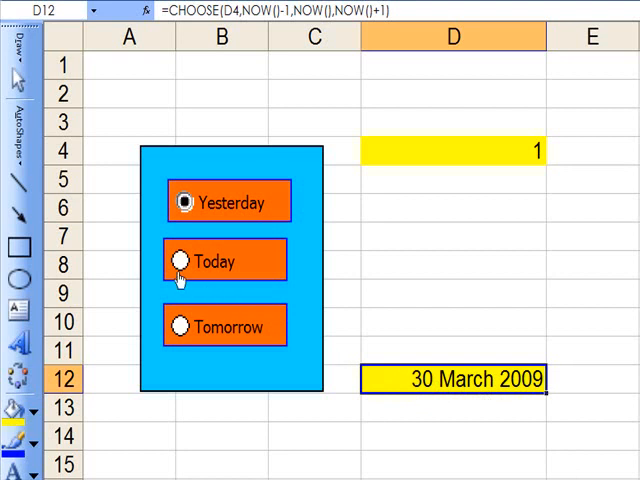
mouse_move(179, 262)
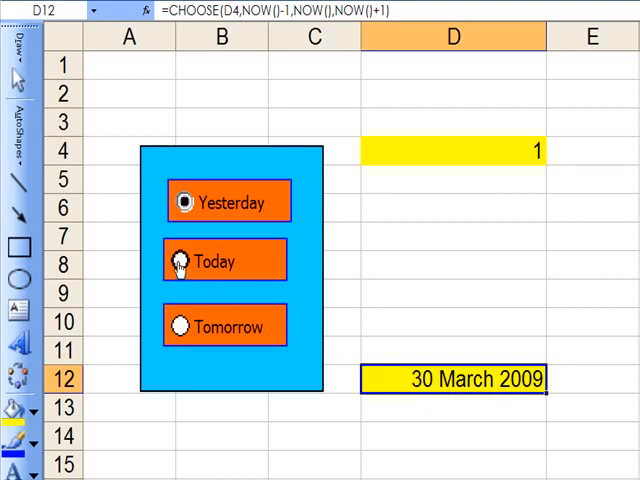
- Switch the option buttons to Today, then Tomorrow, so D12 shows 01 April 2009
left_click(181, 260)
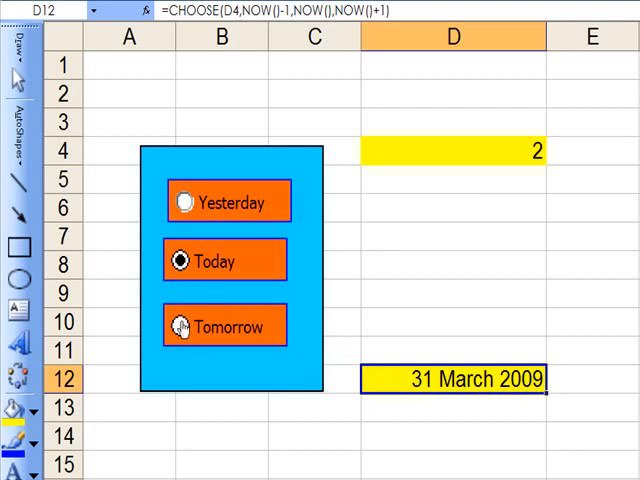
left_click(181, 326)
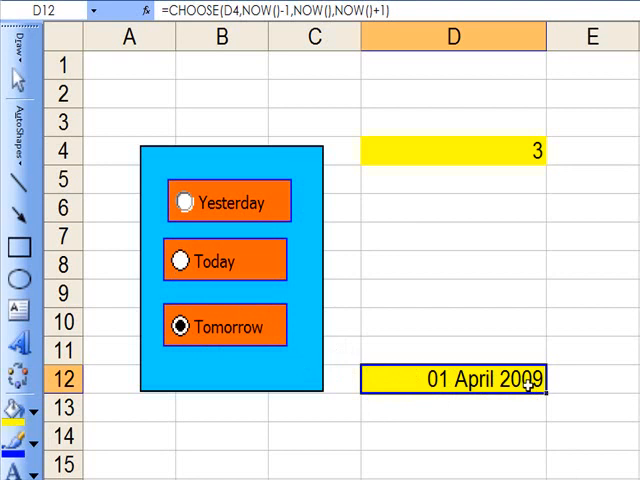
mouse_move(451, 352)
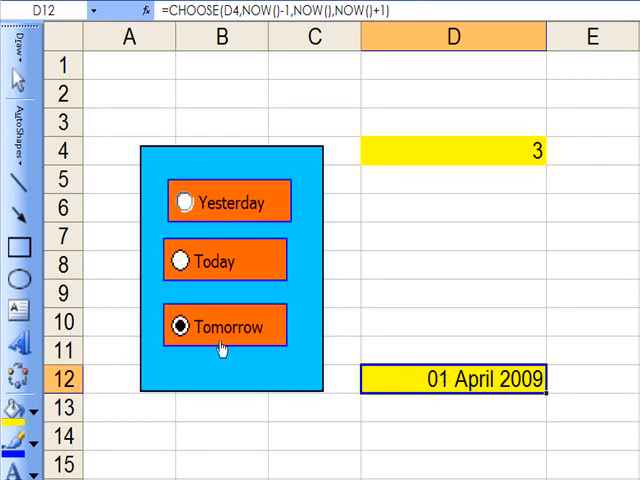
mouse_move(454, 375)
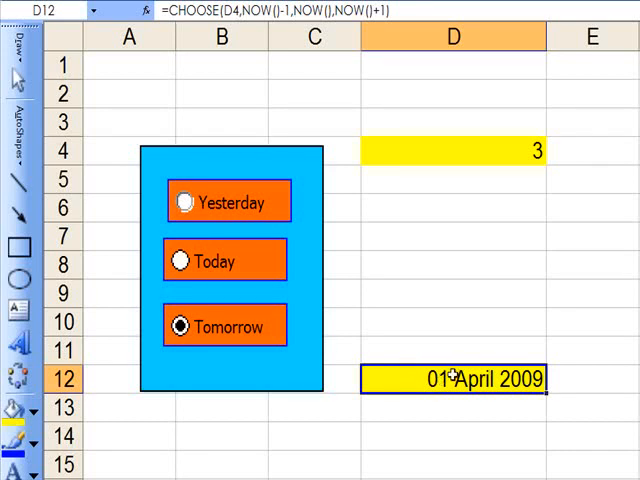
left_click(453, 265)
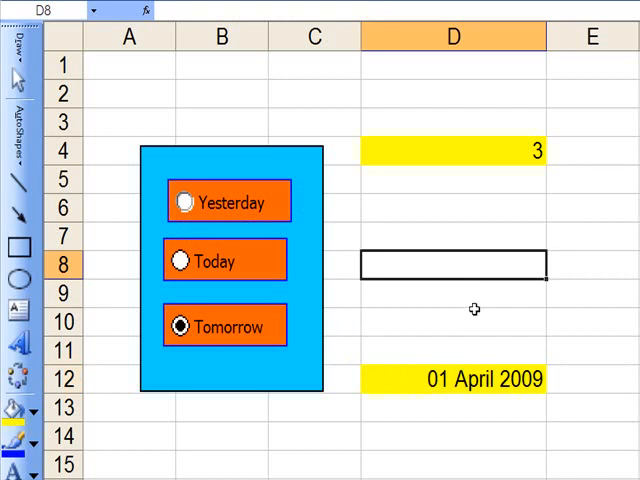
- Type the test value 1 into cell D8
type("1")
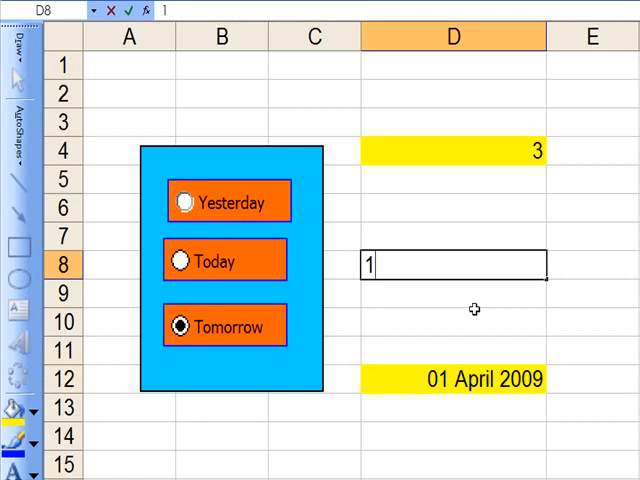
mouse_move(465, 368)
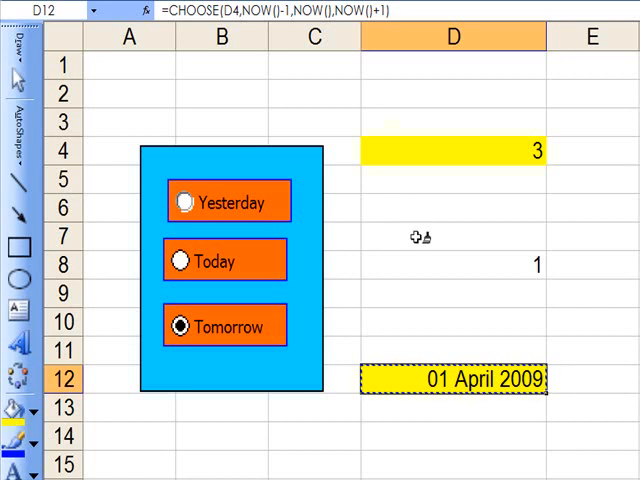
mouse_move(462, 265)
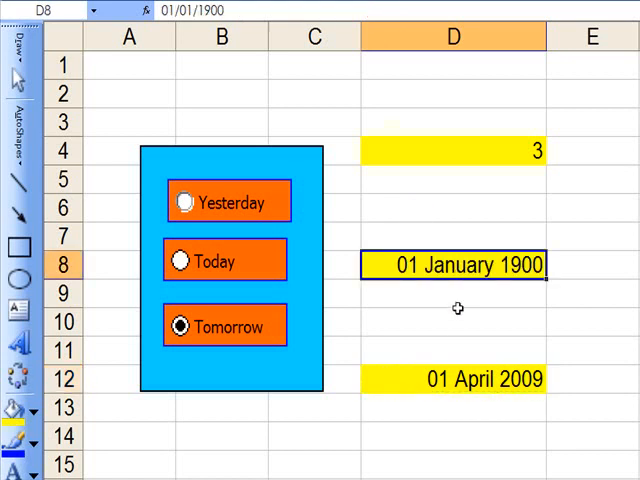
mouse_move(437, 312)
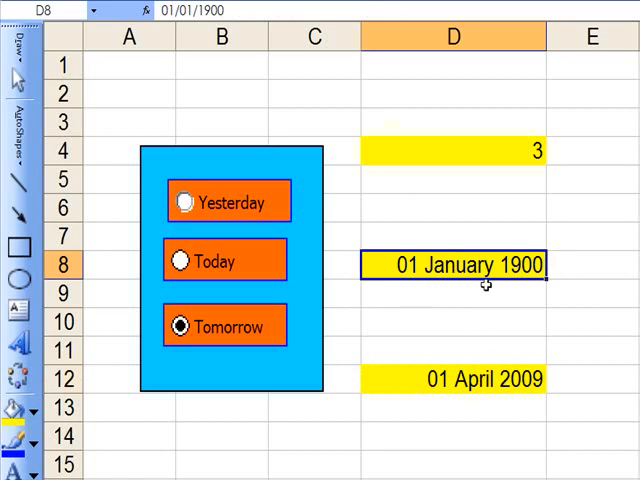
mouse_move(480, 284)
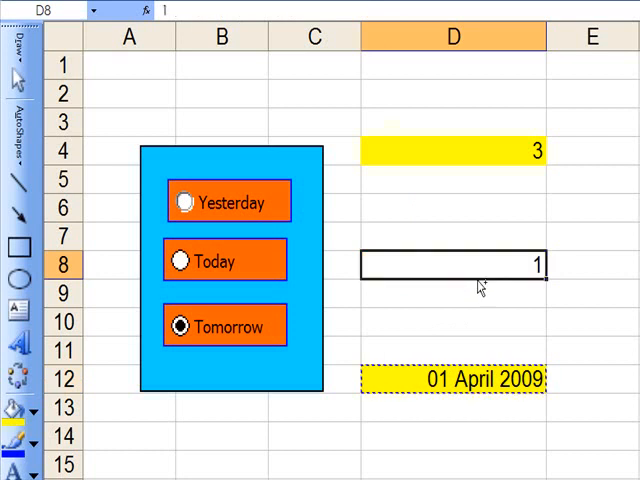
mouse_move(461, 311)
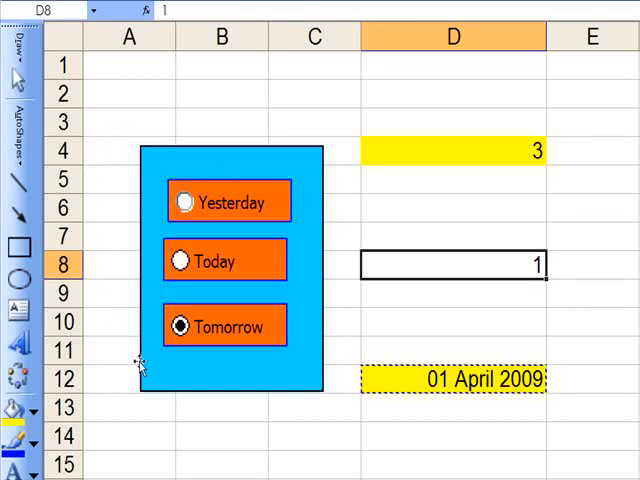
mouse_move(120, 203)
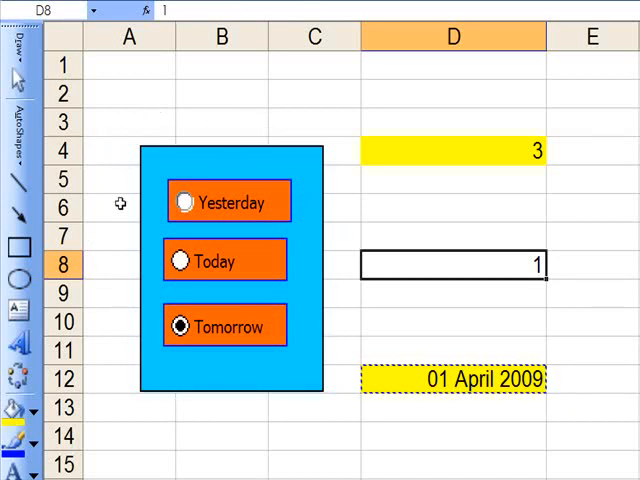